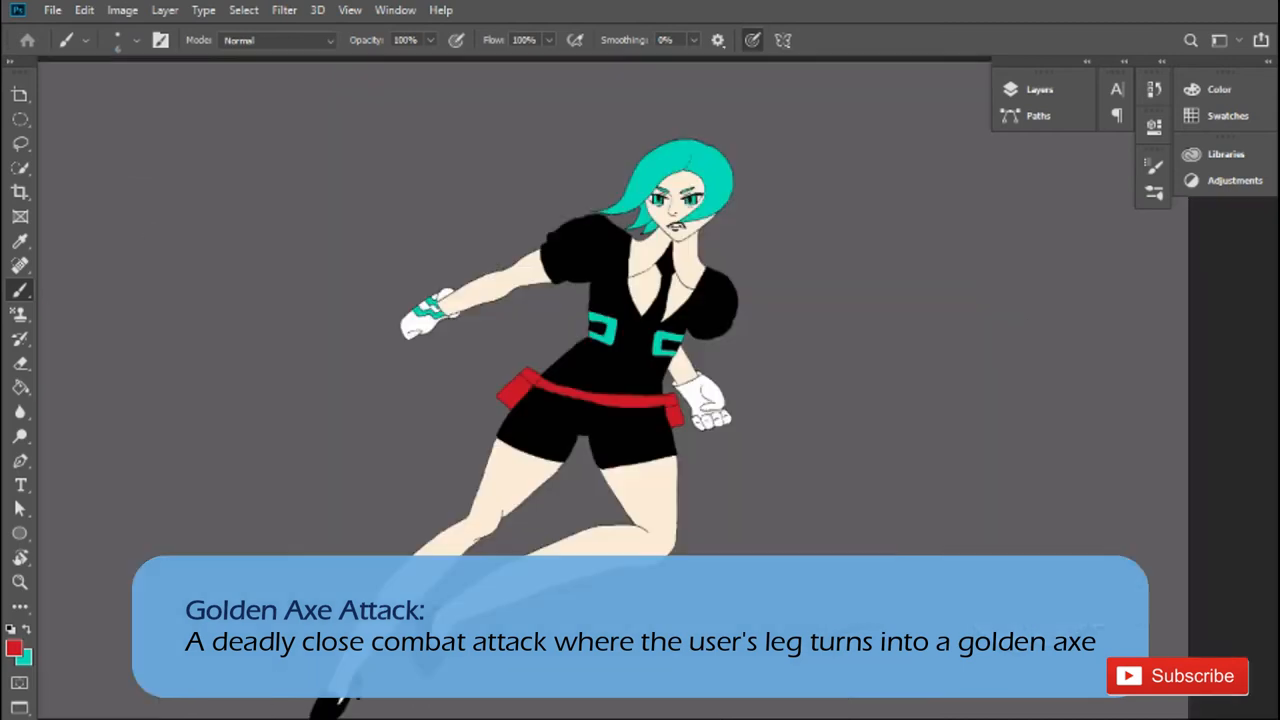
# - Paint dull gold light-ray guide lines from the top-left toward the character on the LightSource layer
pyautogui.click(164, 10)
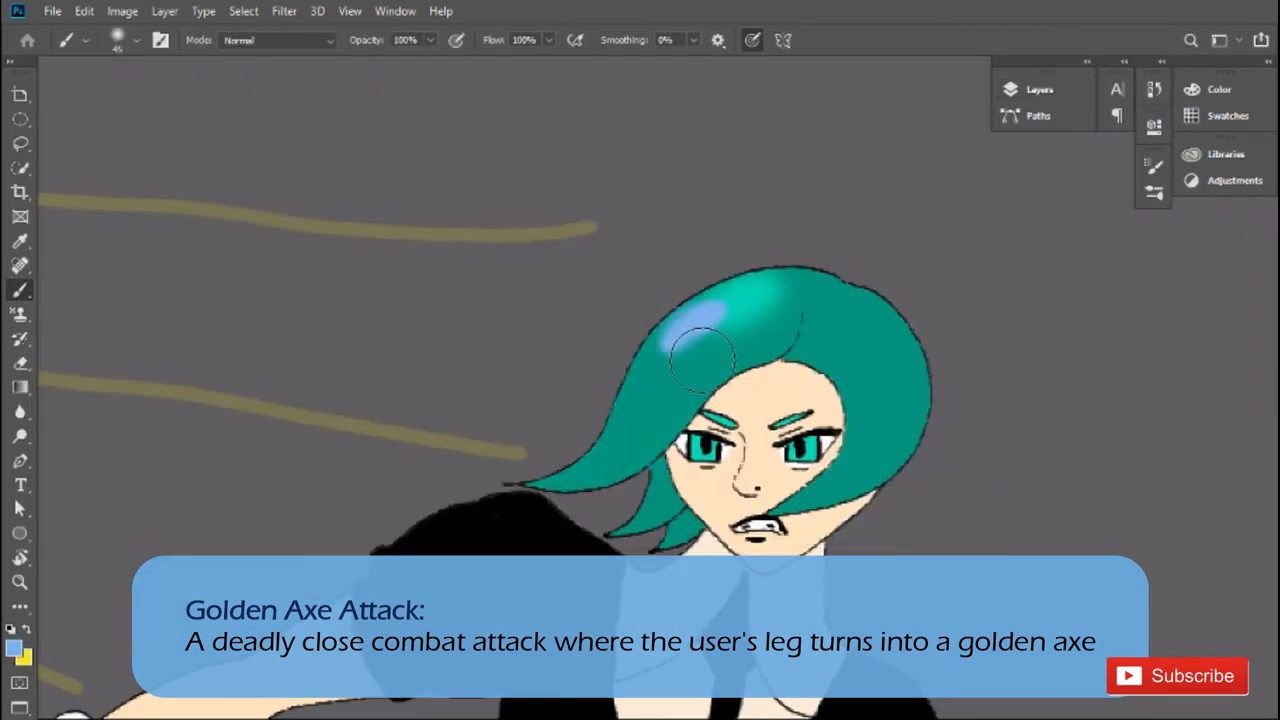
pyautogui.click(1040, 88)
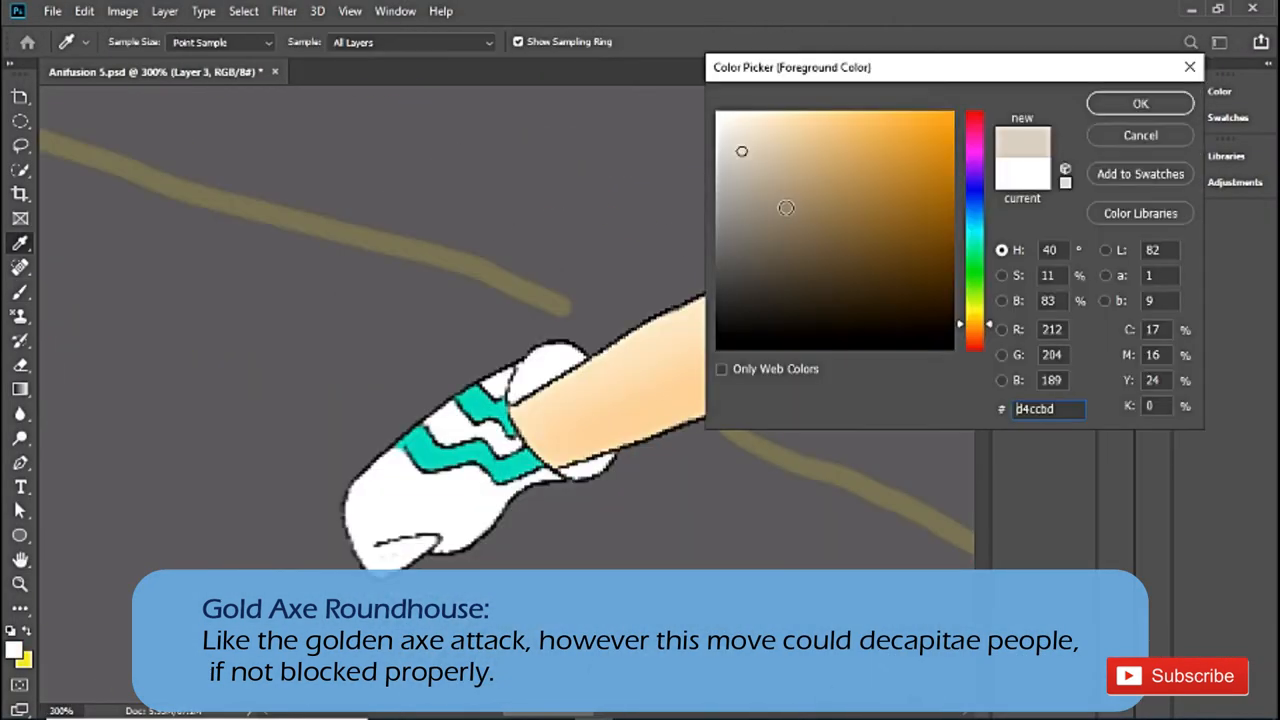
# - Sample a lighter skin tone then the belt red as paint colours, and bring up a drawing layer's options
pyautogui.click(1140, 104)
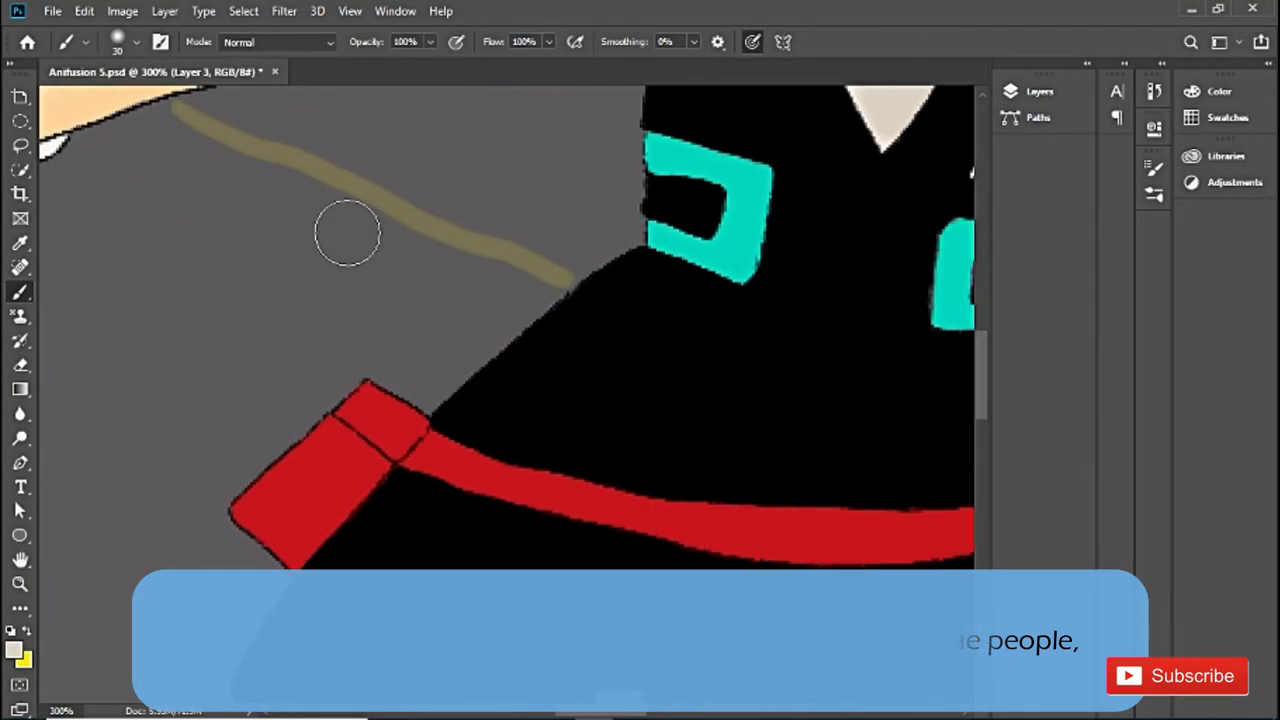
pyautogui.click(12, 652)
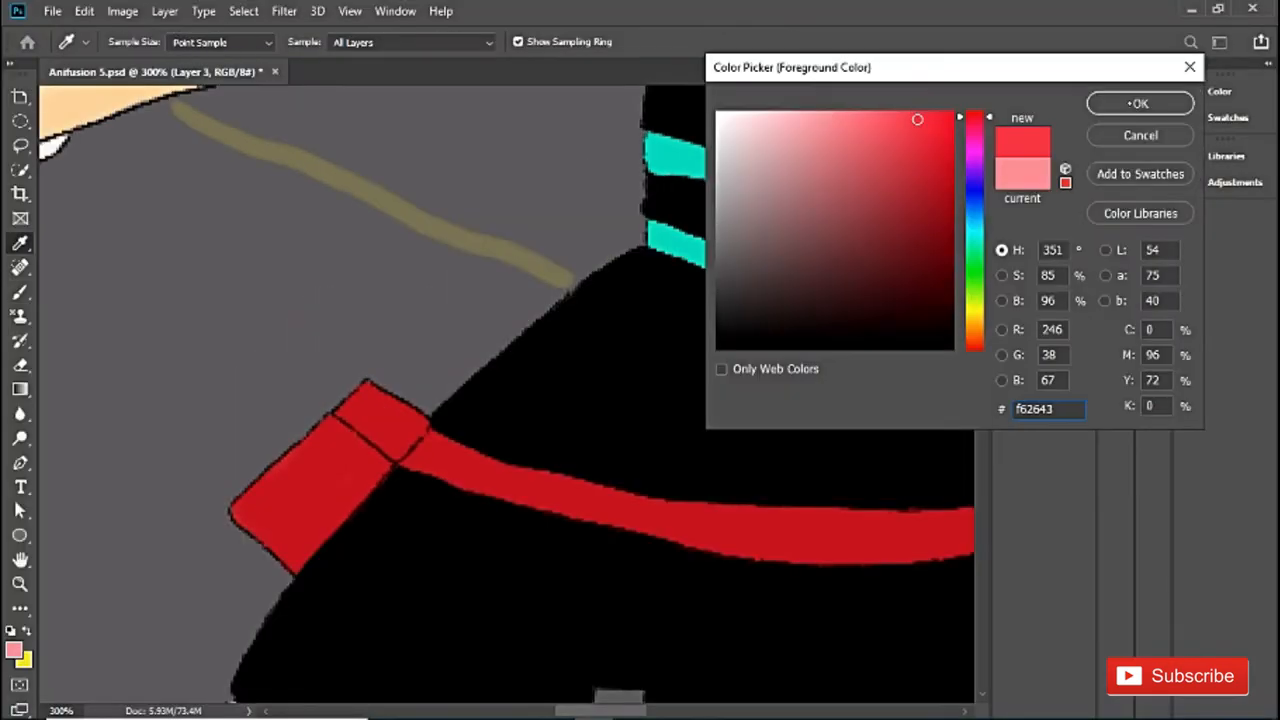
pyautogui.click(1140, 104)
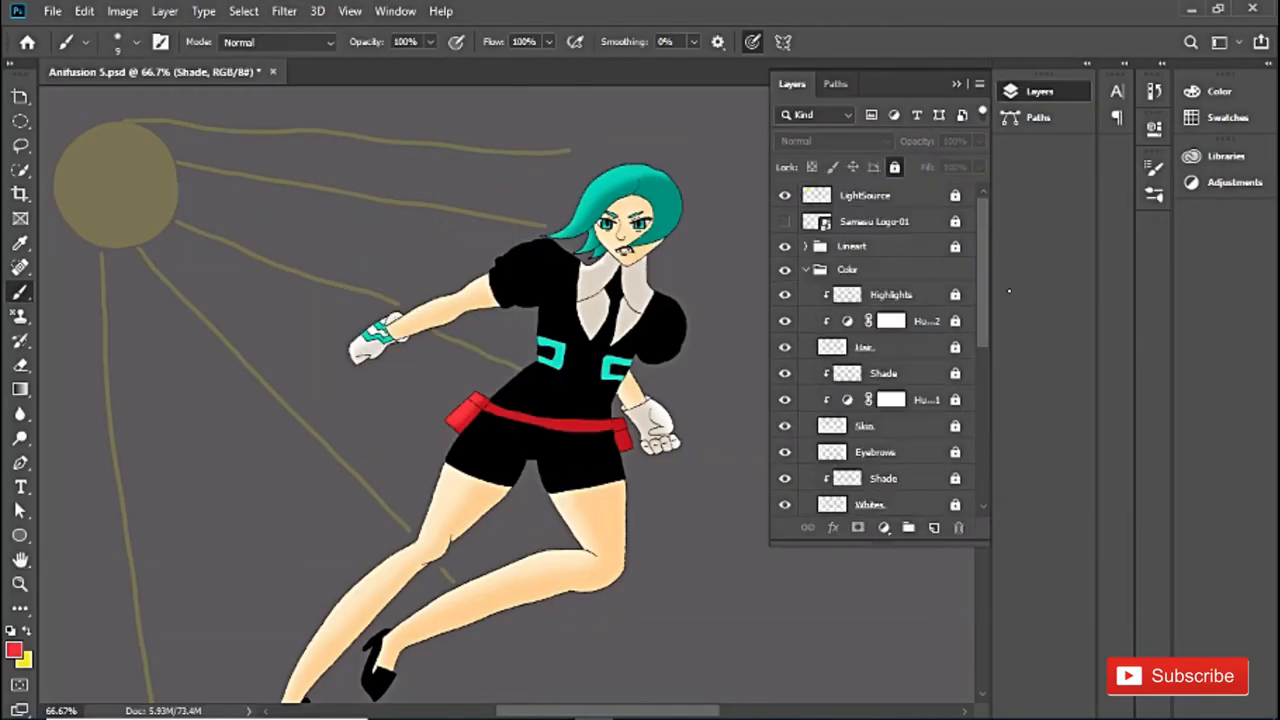
pyautogui.rightClick(870, 294)
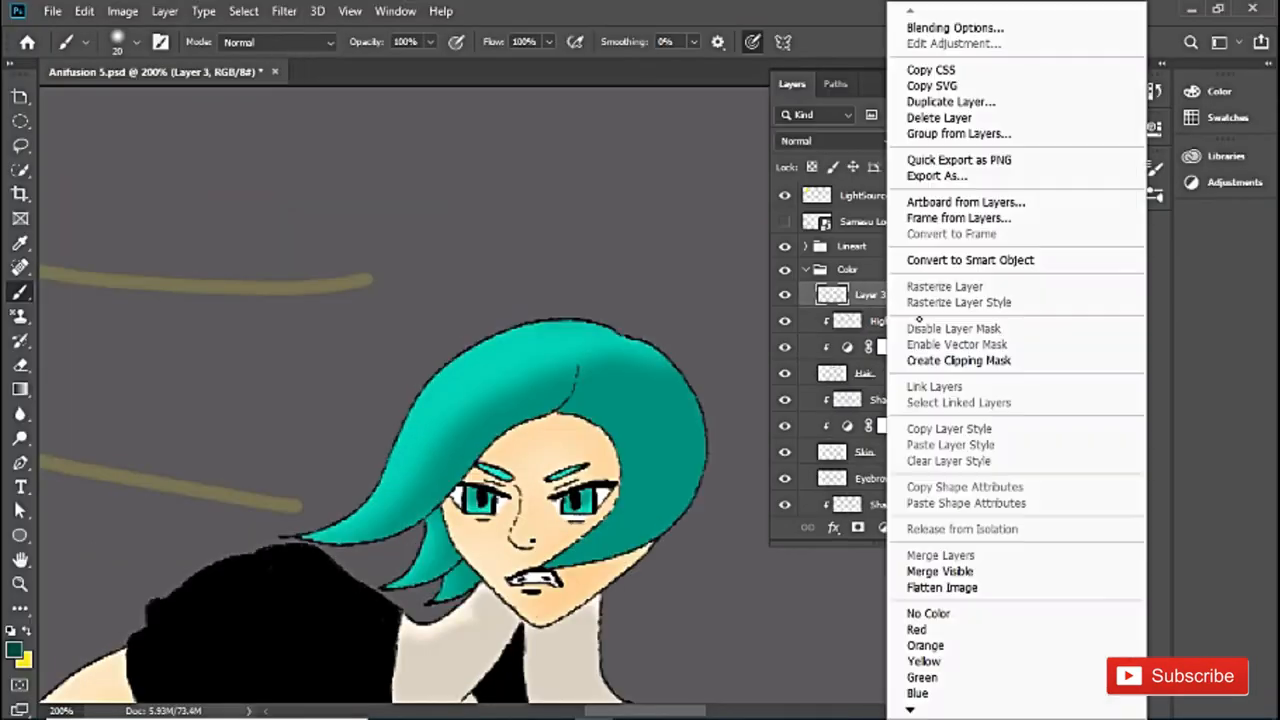